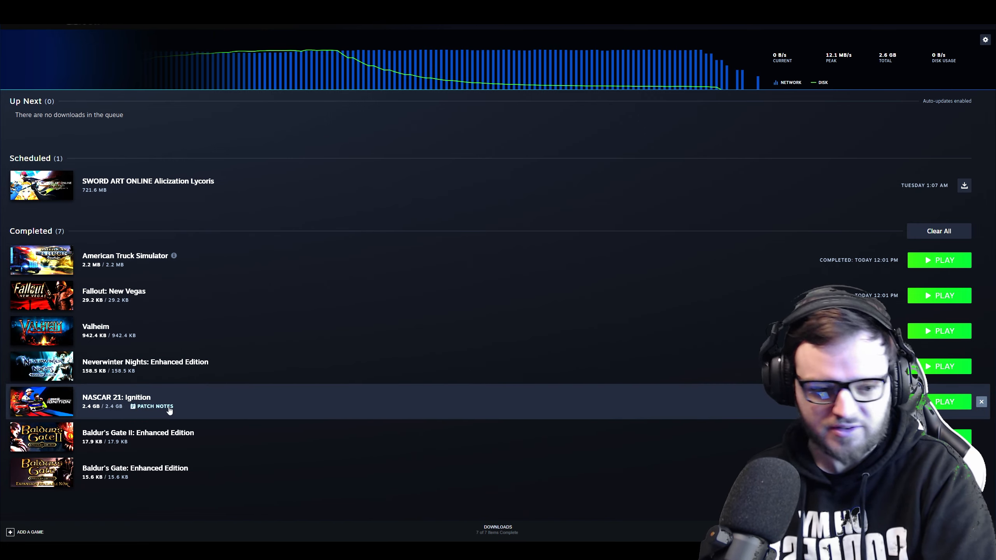
- Follow the nascarignition.com link from the NASCAR 21: Ignition Twitter profile
{"action": "left_click", "coordinate": [154, 407]}
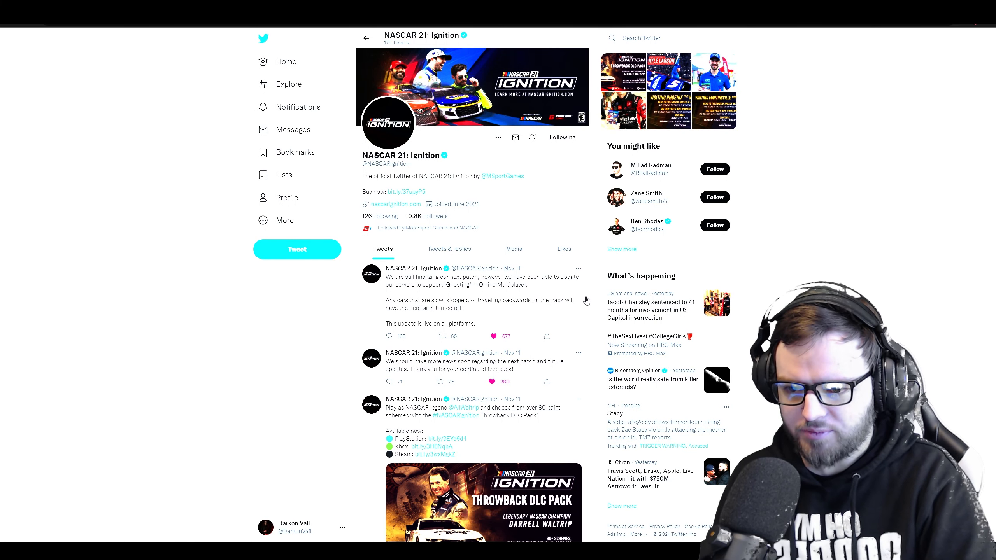
{"action": "mouse_move", "coordinate": [507, 234]}
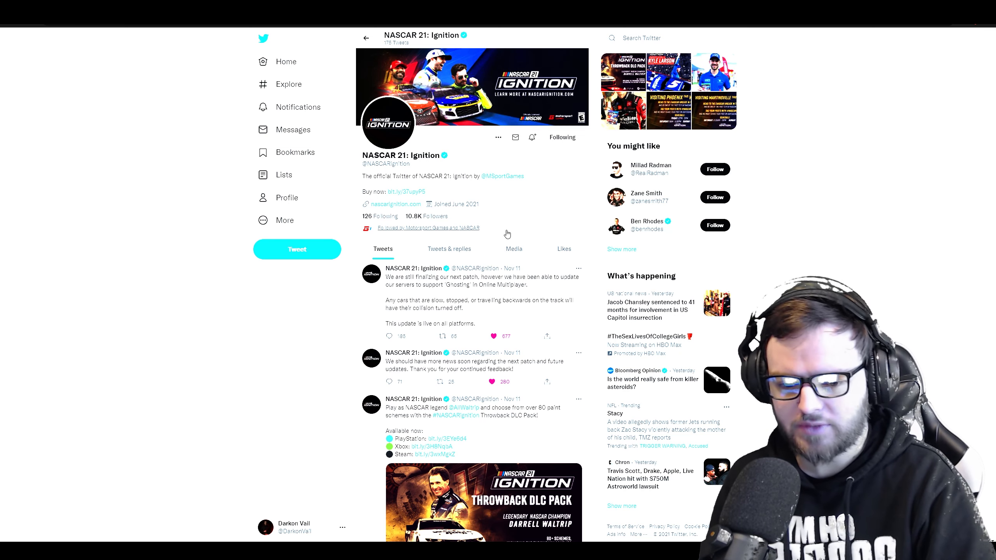
{"action": "mouse_move", "coordinate": [479, 227]}
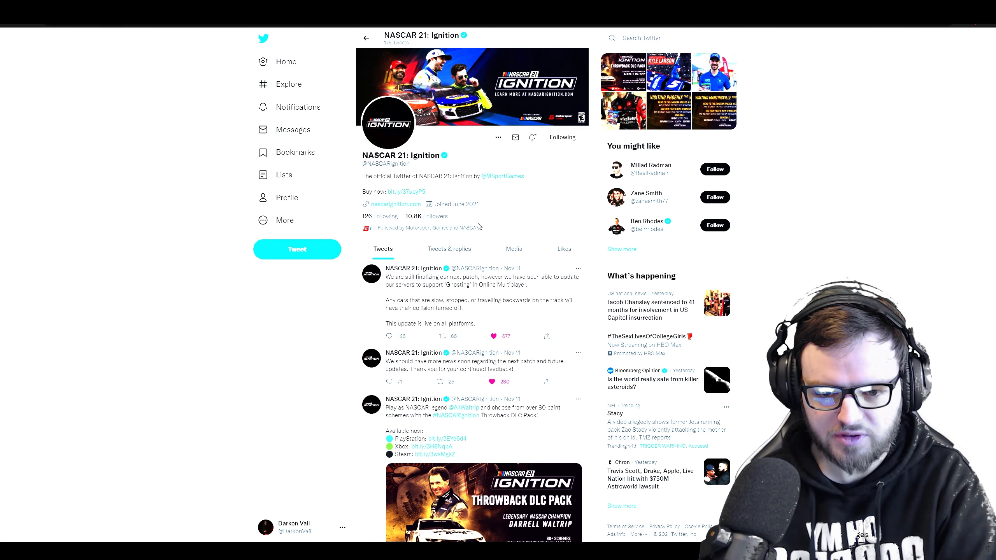
{"action": "mouse_move", "coordinate": [489, 322]}
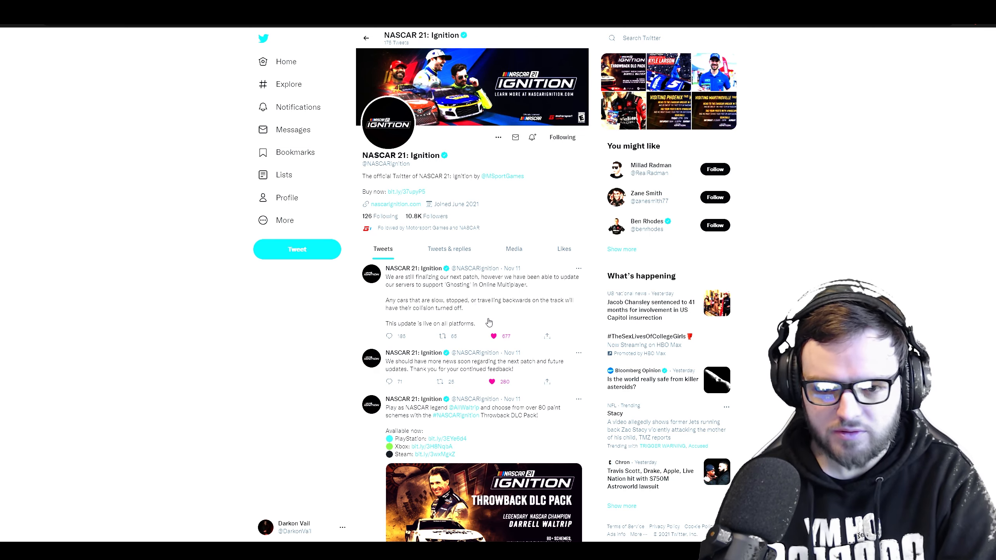
{"action": "mouse_move", "coordinate": [513, 248]}
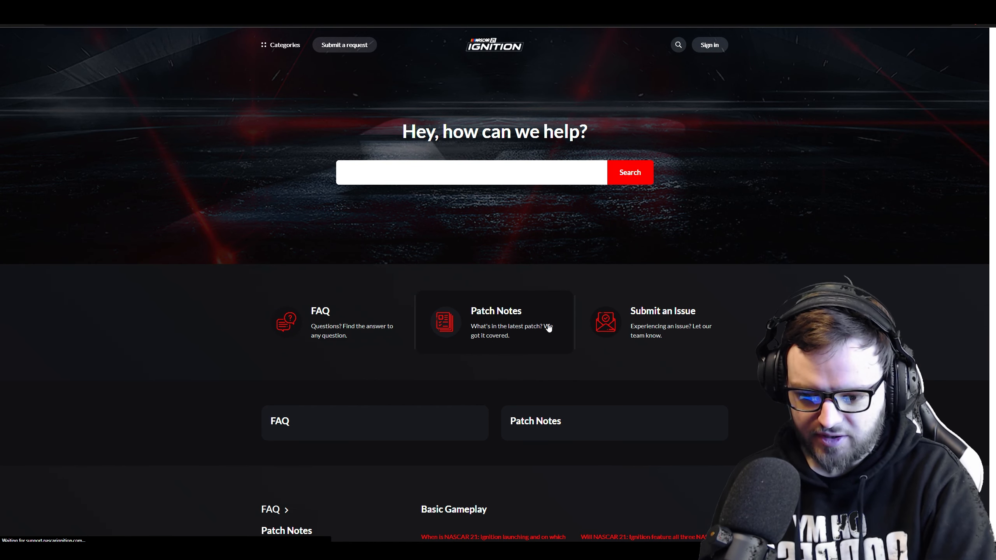
- Open the Patch 1.2.5.0 notes and read down to Hardware & Peripherals
{"action": "left_click", "coordinate": [495, 321]}
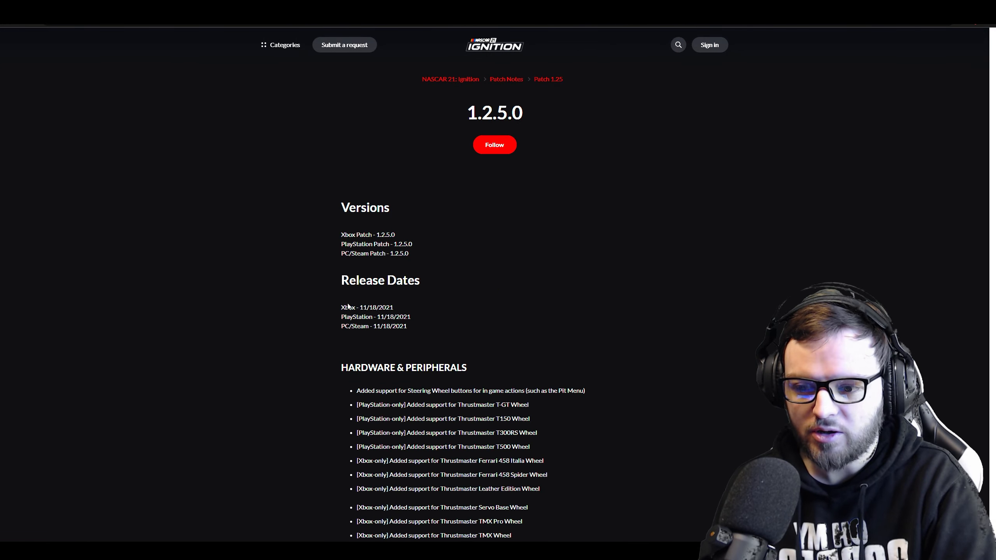
{"action": "scroll", "scroll_direction": "down", "scroll_amount": 3}
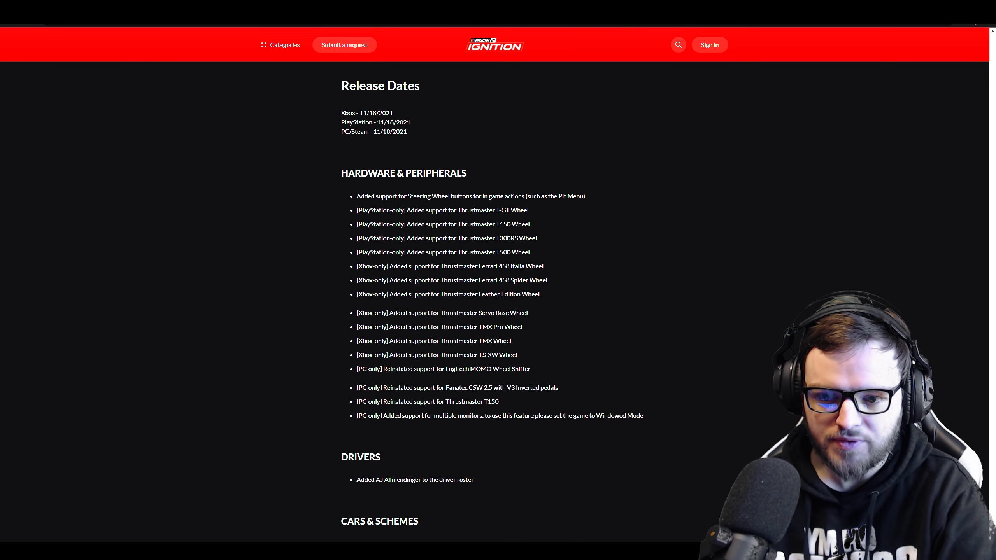
{"action": "double_click", "coordinate": [492, 224]}
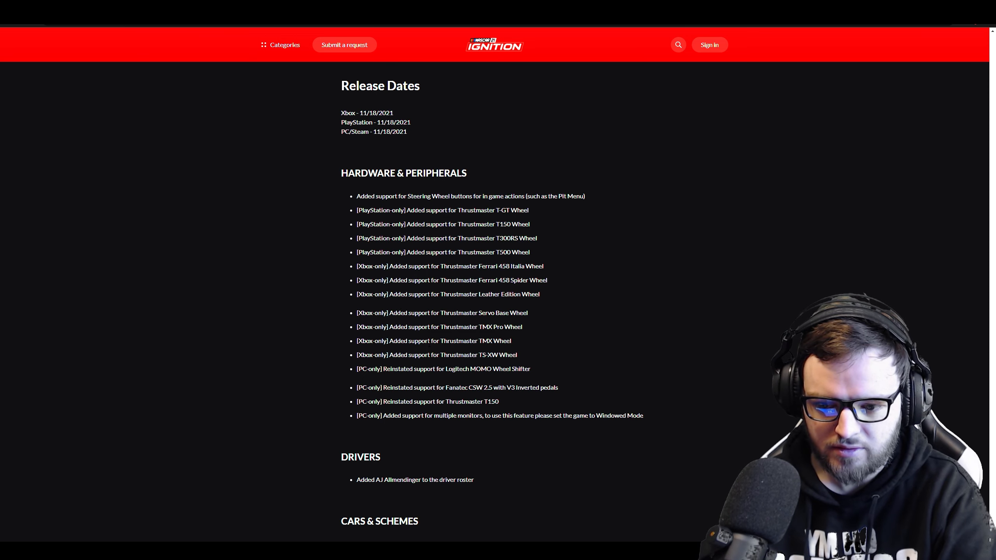
{"action": "mouse_move", "coordinate": [399, 395]}
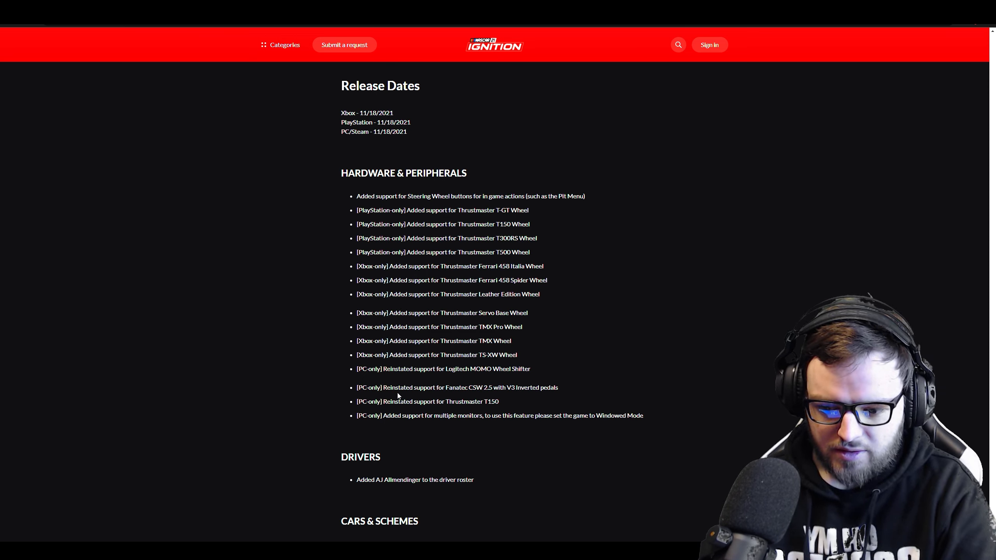
- Read past Drivers, highlight the AJ Allmendinger roster note, and reach Cars & Schemes
{"action": "scroll", "scroll_direction": "down", "scroll_amount": 3}
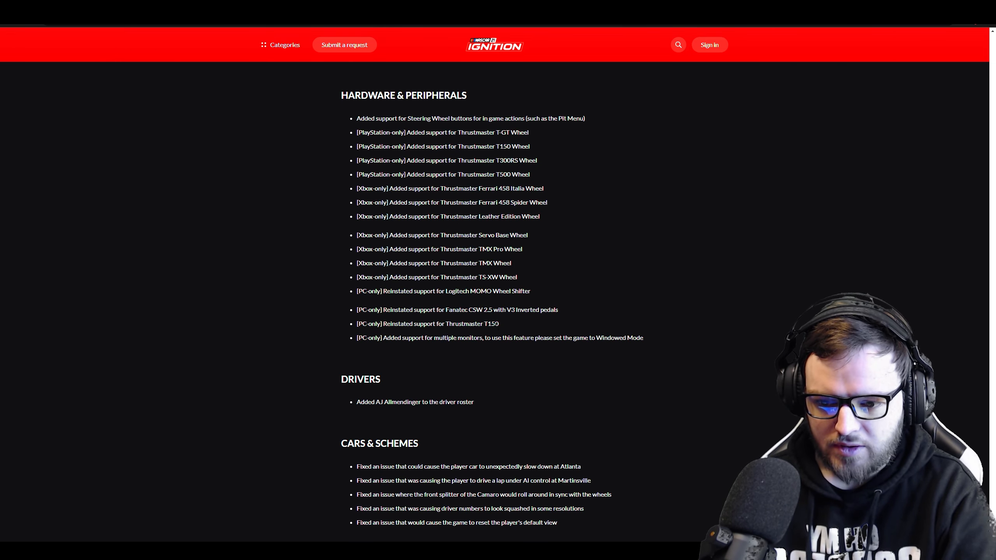
{"action": "mouse_move", "coordinate": [486, 366]}
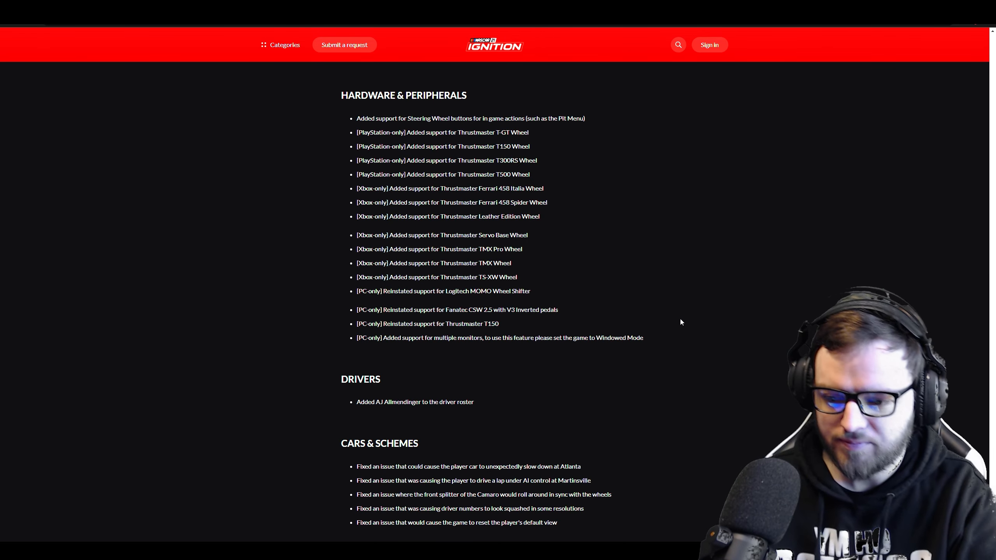
{"action": "scroll", "scroll_direction": "down", "scroll_amount": 3}
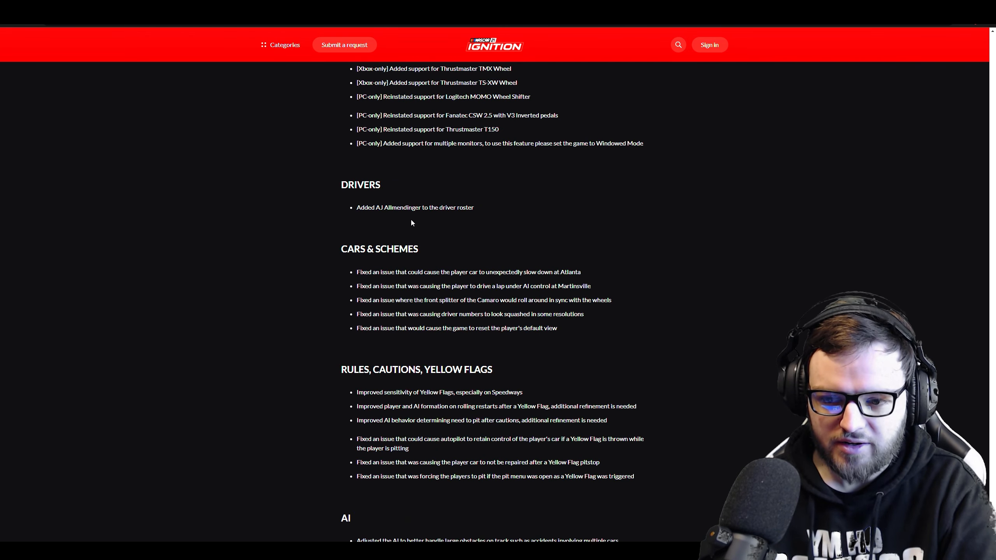
{"action": "double_click", "coordinate": [424, 207]}
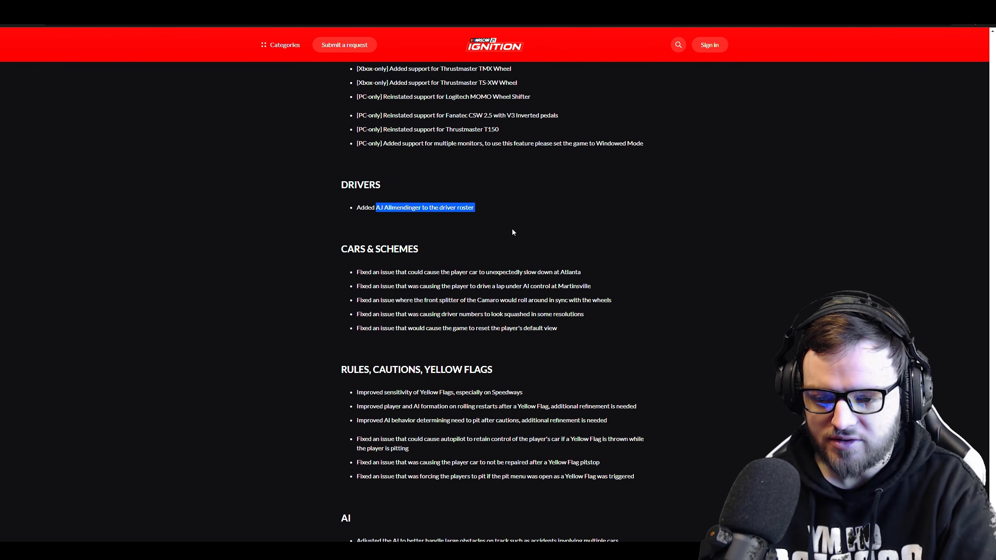
{"action": "scroll", "scroll_direction": "down", "scroll_amount": 3}
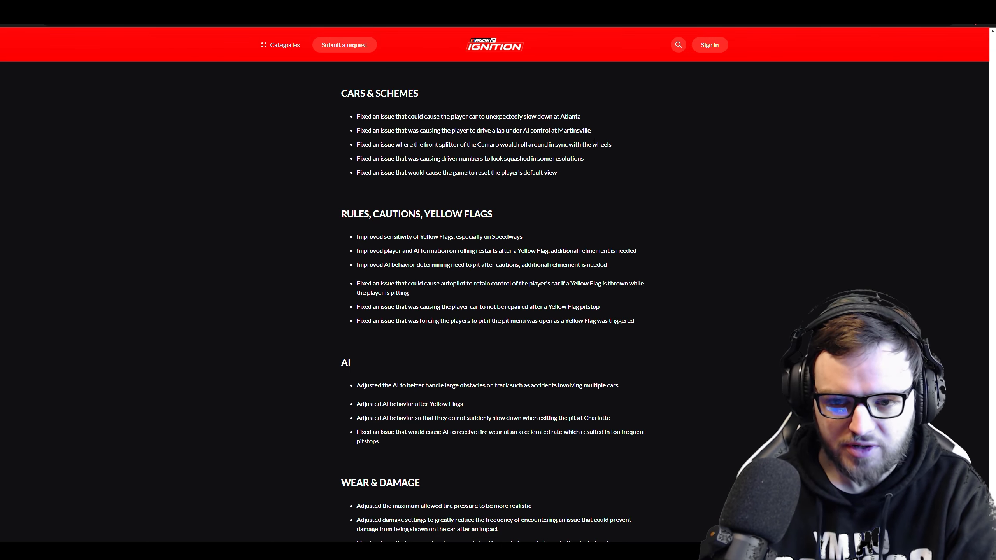
{"action": "mouse_move", "coordinate": [666, 111]}
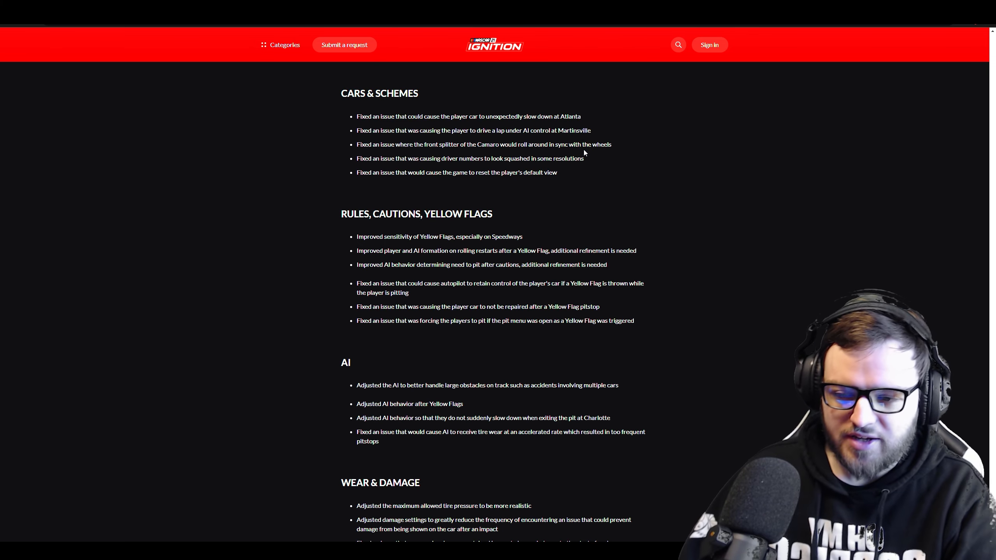
{"action": "mouse_move", "coordinate": [548, 155]}
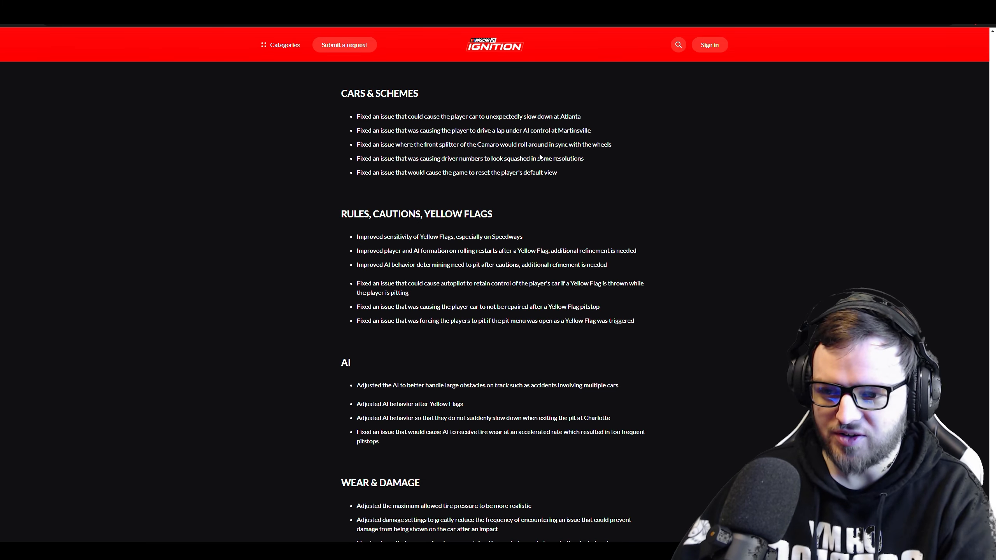
{"action": "mouse_move", "coordinate": [433, 168]}
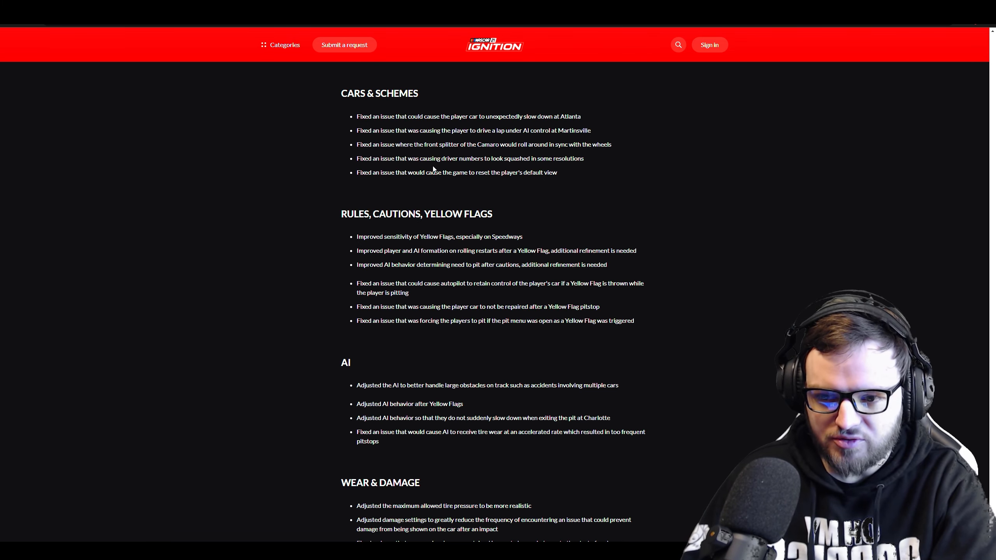
{"action": "mouse_move", "coordinate": [524, 165]}
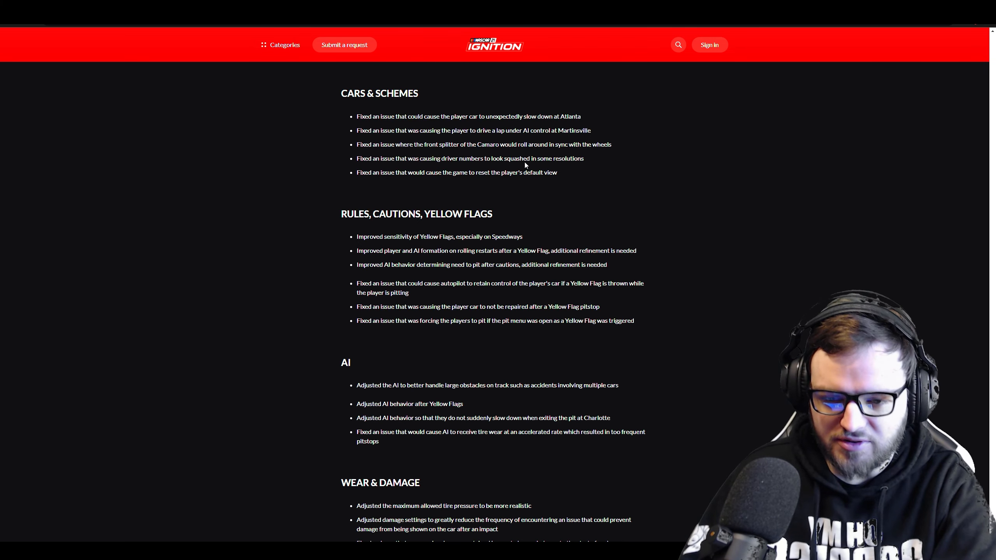
{"action": "mouse_move", "coordinate": [482, 186]}
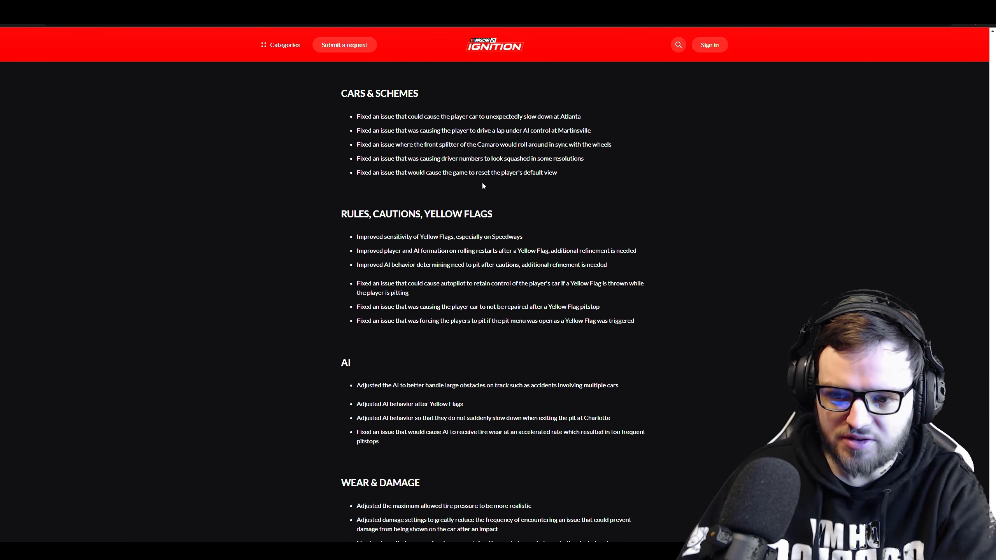
{"action": "mouse_move", "coordinate": [499, 198]}
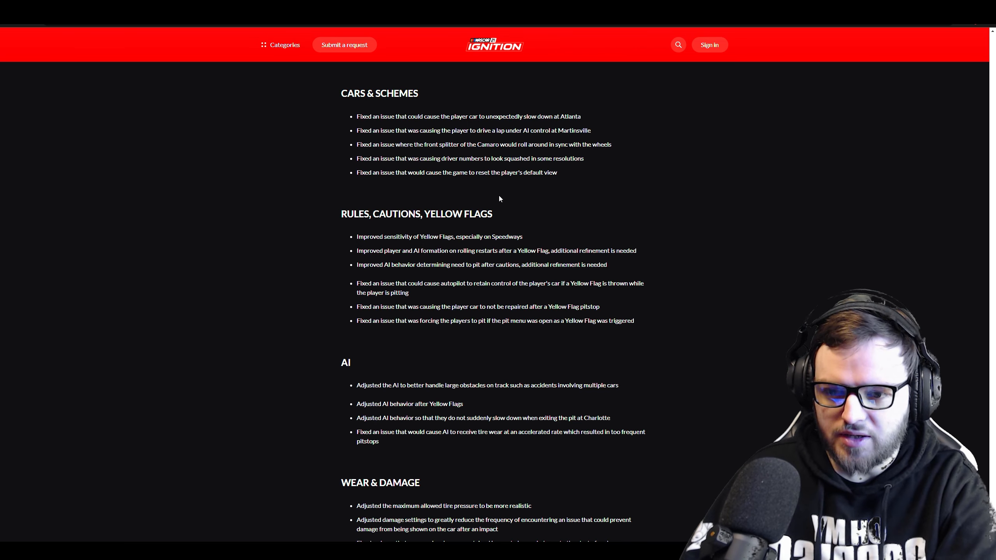
- Scroll through AI, Wear & Damage, Pitstops and Career until Multiplayer appears
{"action": "scroll", "scroll_direction": "down", "scroll_amount": 3}
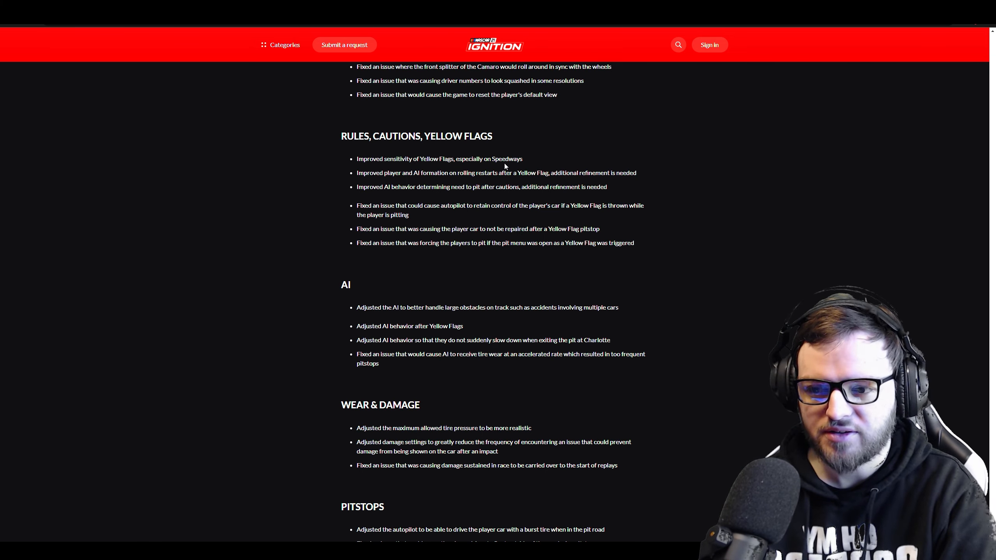
{"action": "mouse_move", "coordinate": [485, 184]}
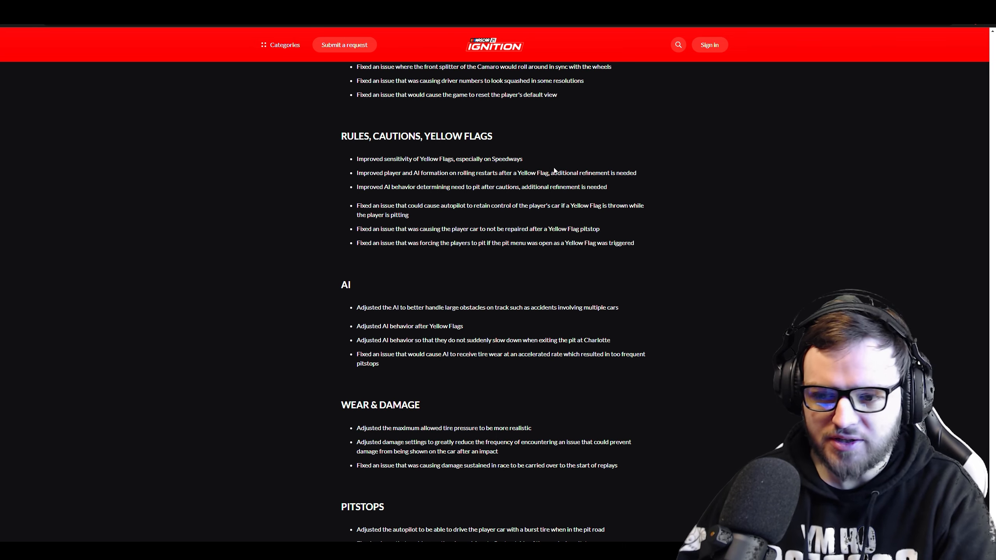
{"action": "mouse_move", "coordinate": [372, 200]}
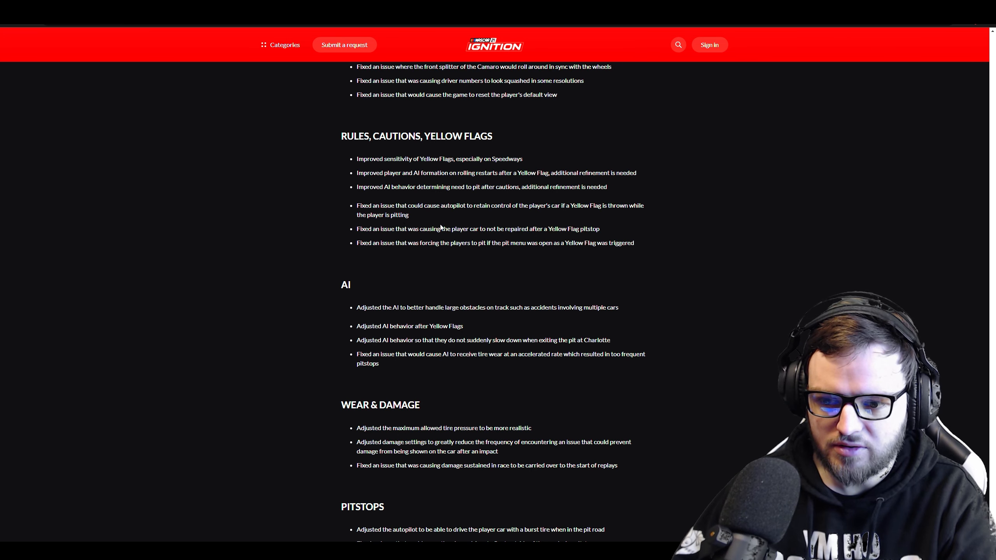
{"action": "mouse_move", "coordinate": [495, 222]}
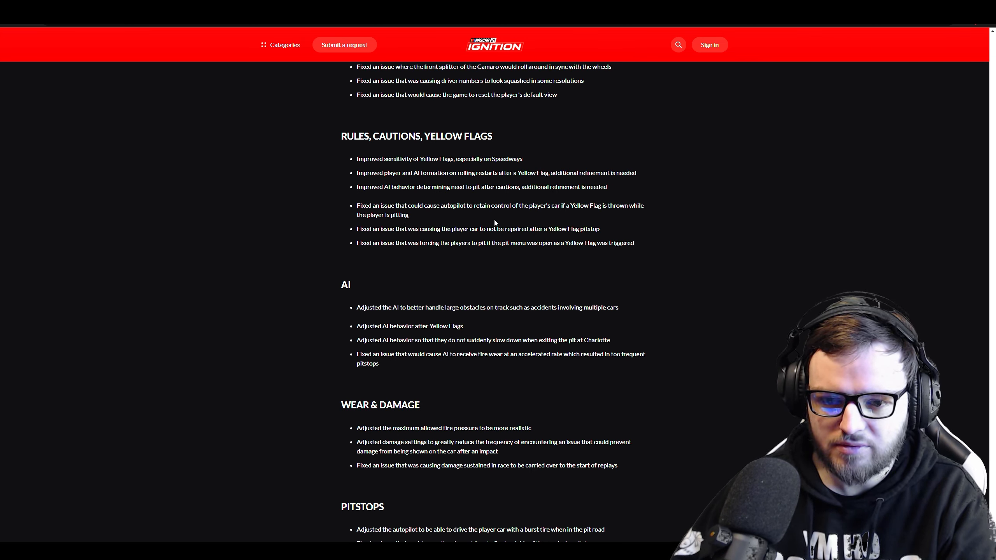
{"action": "mouse_move", "coordinate": [361, 212]}
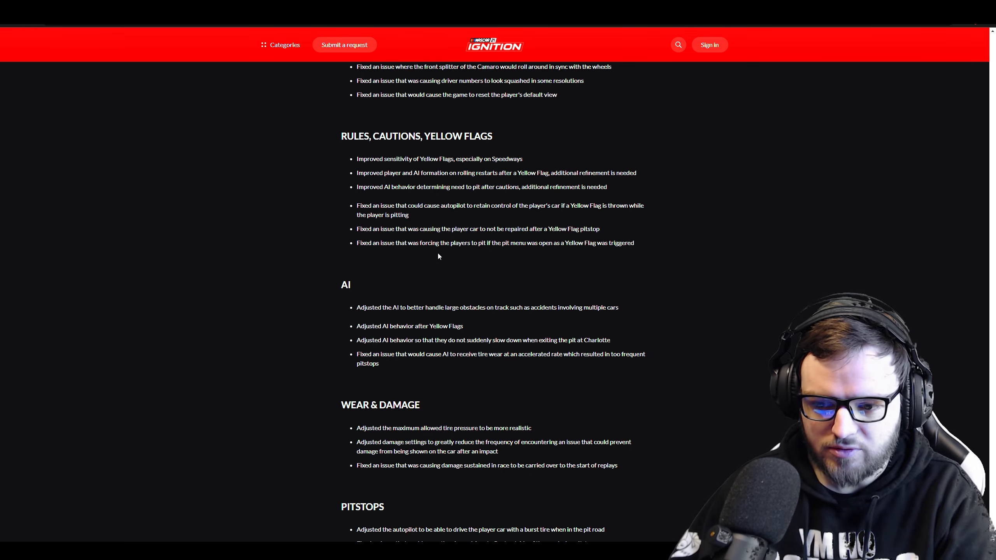
{"action": "mouse_move", "coordinate": [517, 261]}
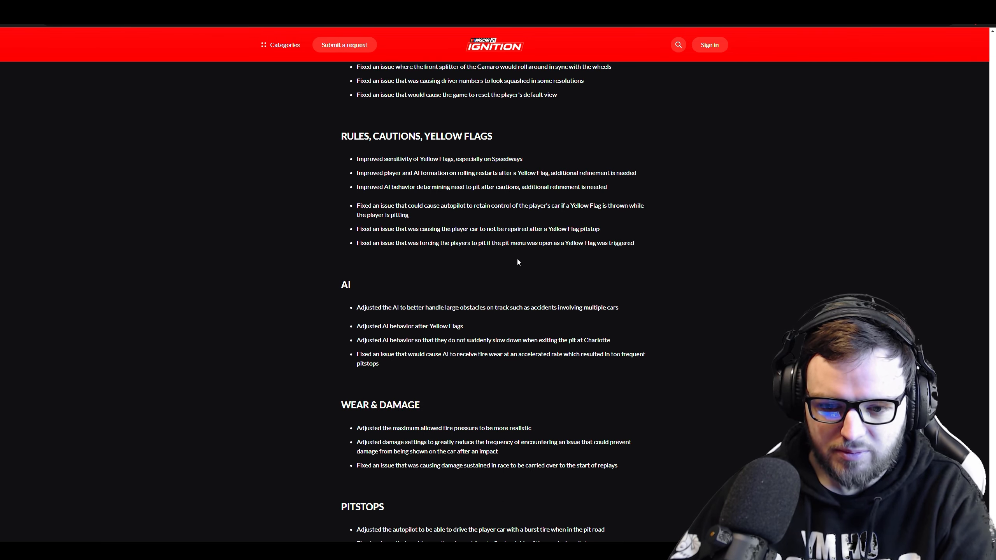
{"action": "mouse_move", "coordinate": [578, 261]}
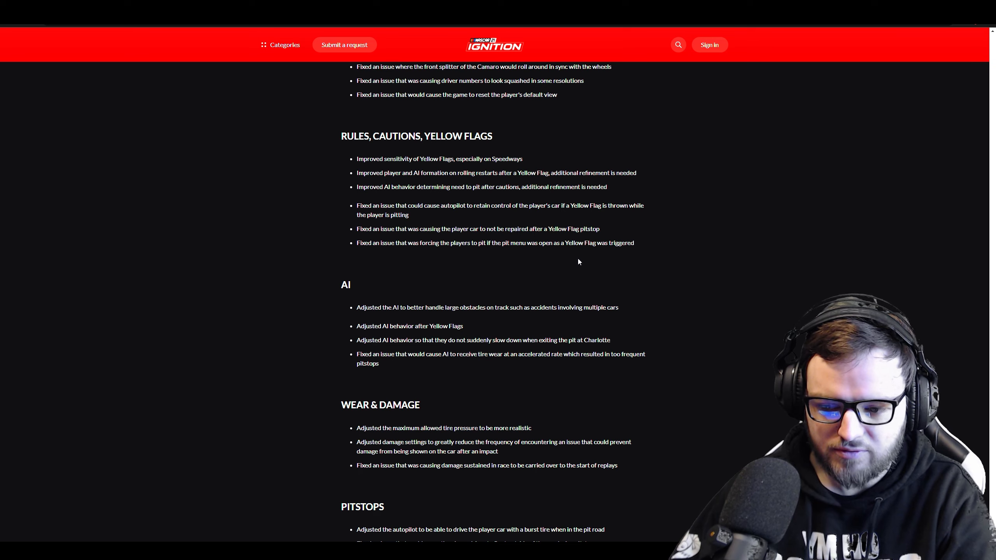
{"action": "scroll", "scroll_direction": "down", "scroll_amount": 3}
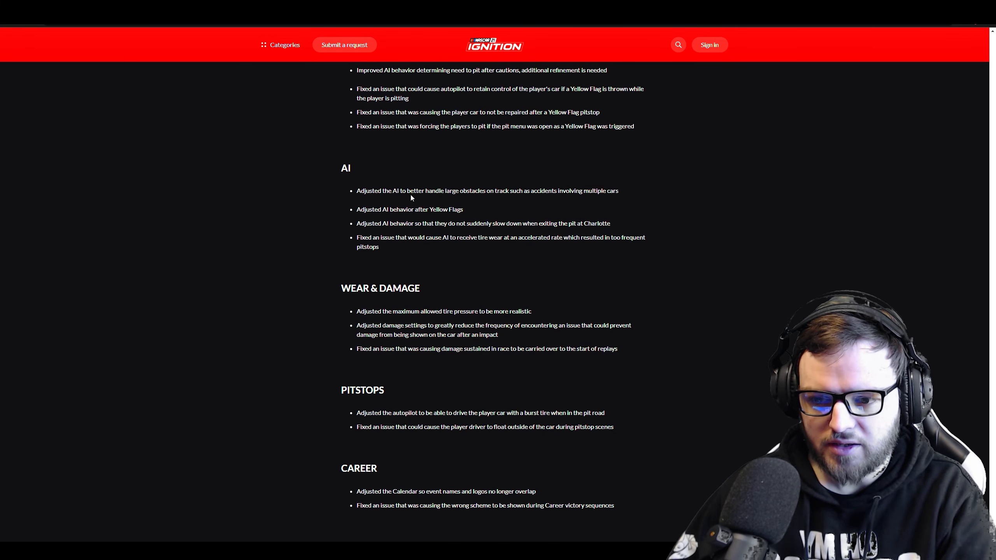
{"action": "mouse_move", "coordinate": [560, 198]}
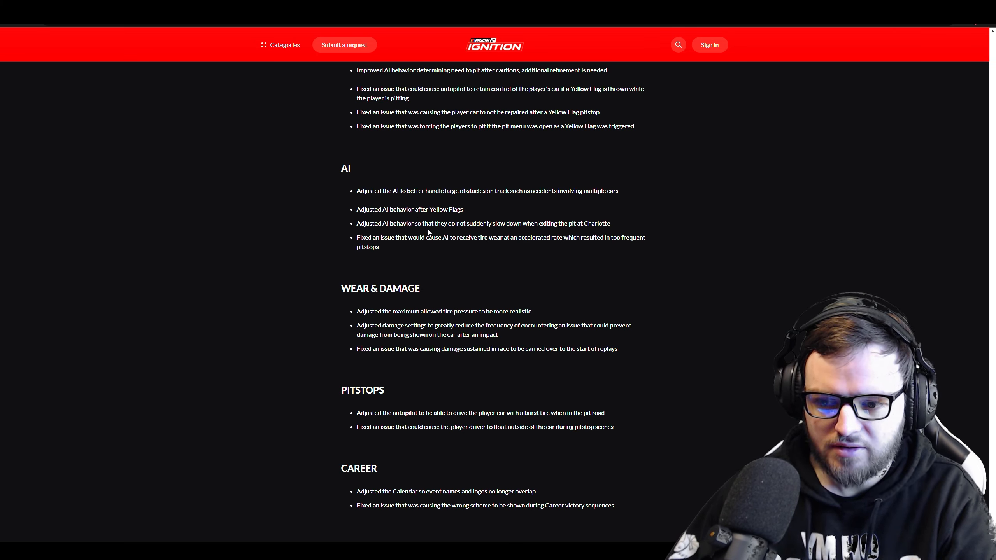
{"action": "mouse_move", "coordinate": [551, 218]}
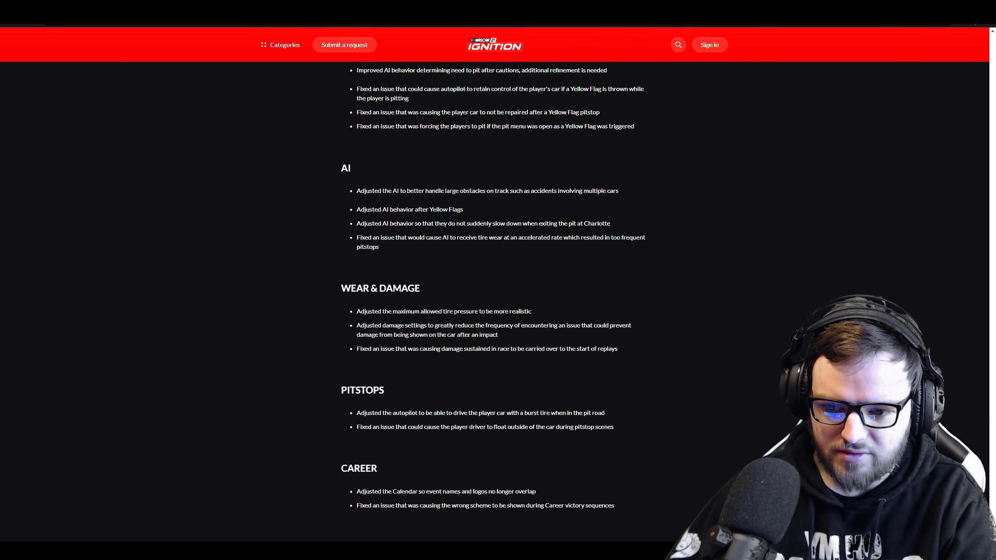
{"action": "mouse_move", "coordinate": [567, 255]}
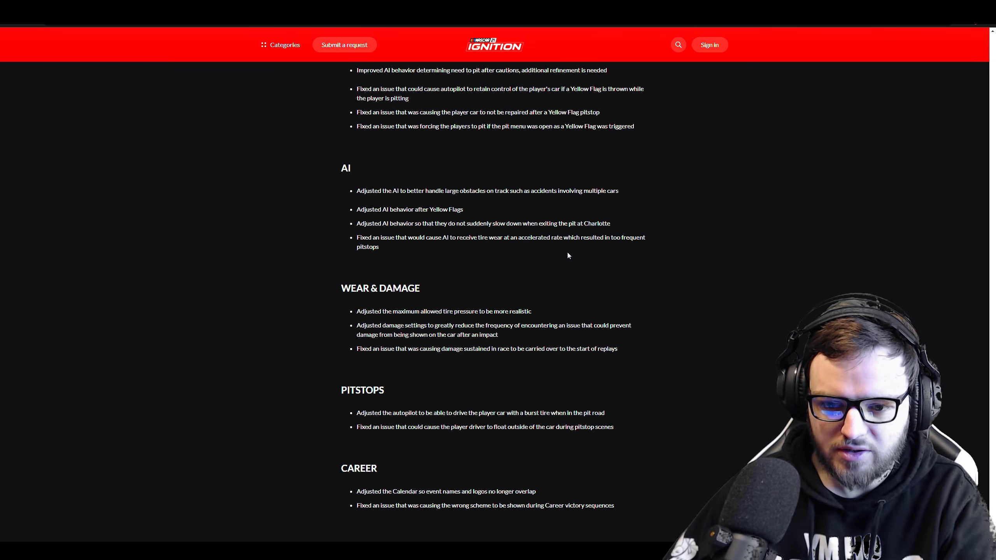
{"action": "scroll", "scroll_direction": "down", "scroll_amount": 3}
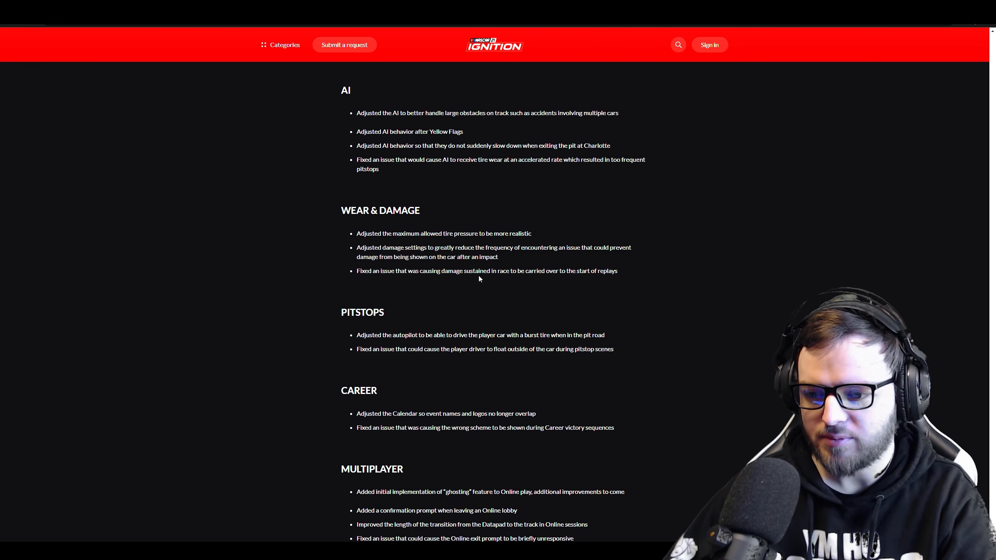
{"action": "mouse_move", "coordinate": [469, 301]}
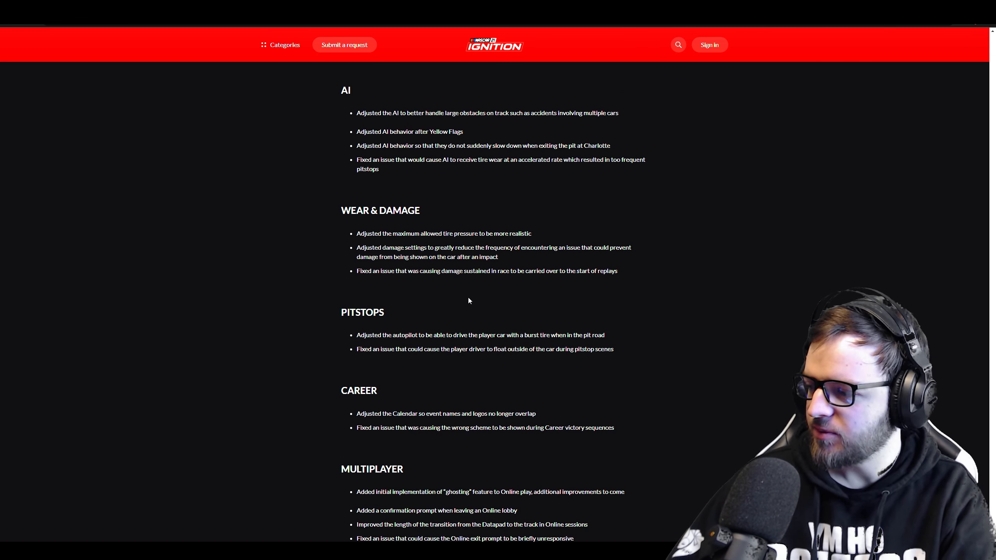
- Scroll past Multiplayer into Replays, Paintbooth and Menus
{"action": "scroll", "scroll_direction": "down", "scroll_amount": 3}
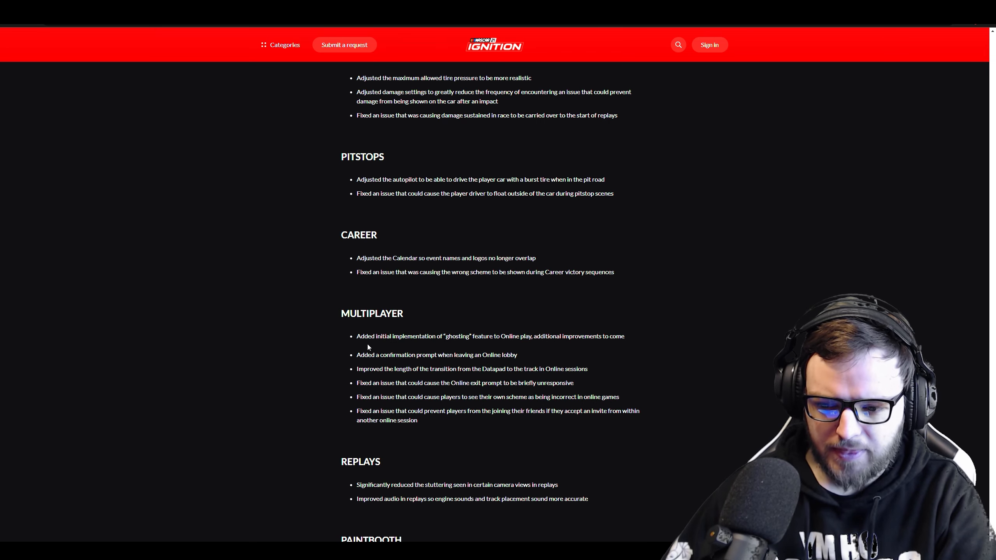
{"action": "double_click", "coordinate": [413, 336]}
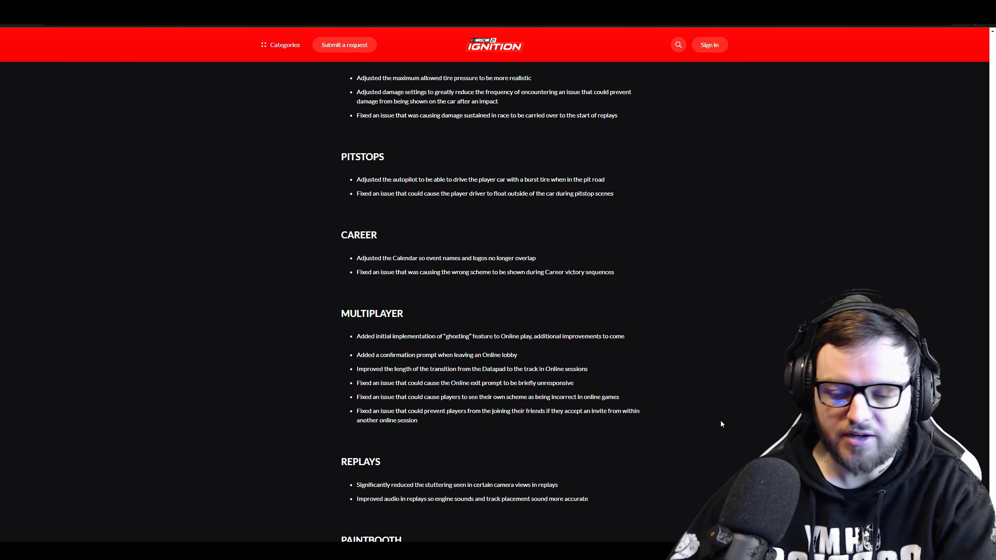
{"action": "mouse_move", "coordinate": [253, 354]}
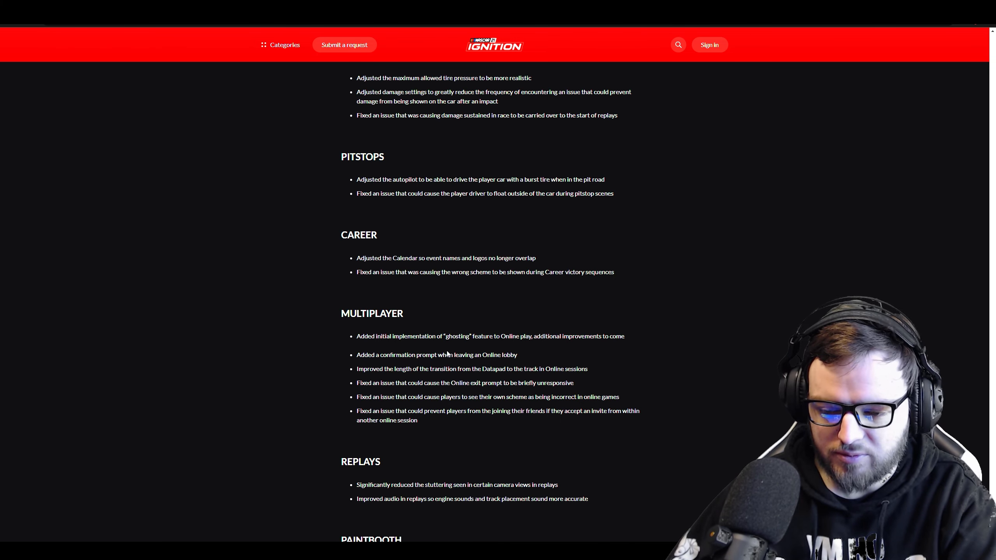
{"action": "mouse_move", "coordinate": [399, 370]}
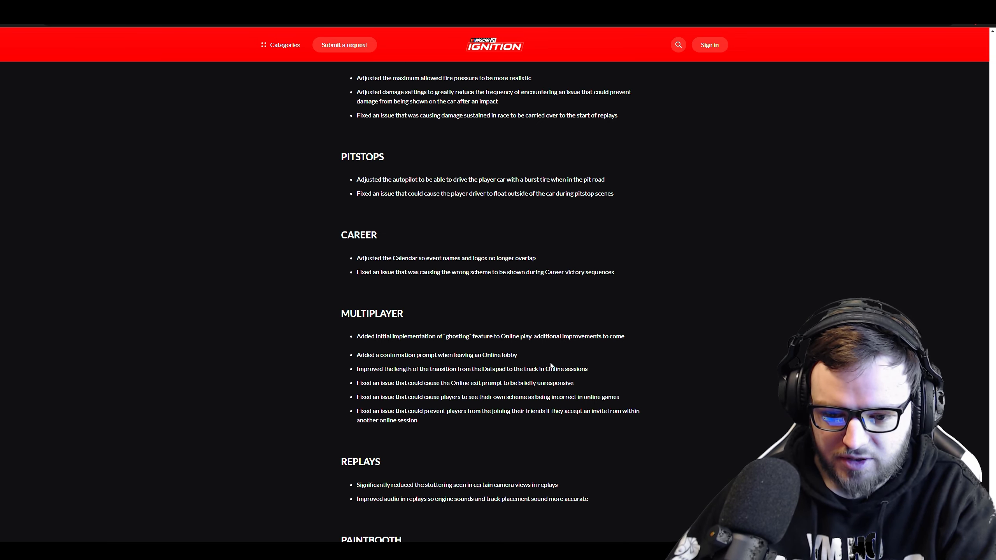
{"action": "scroll", "scroll_direction": "down", "scroll_amount": 3}
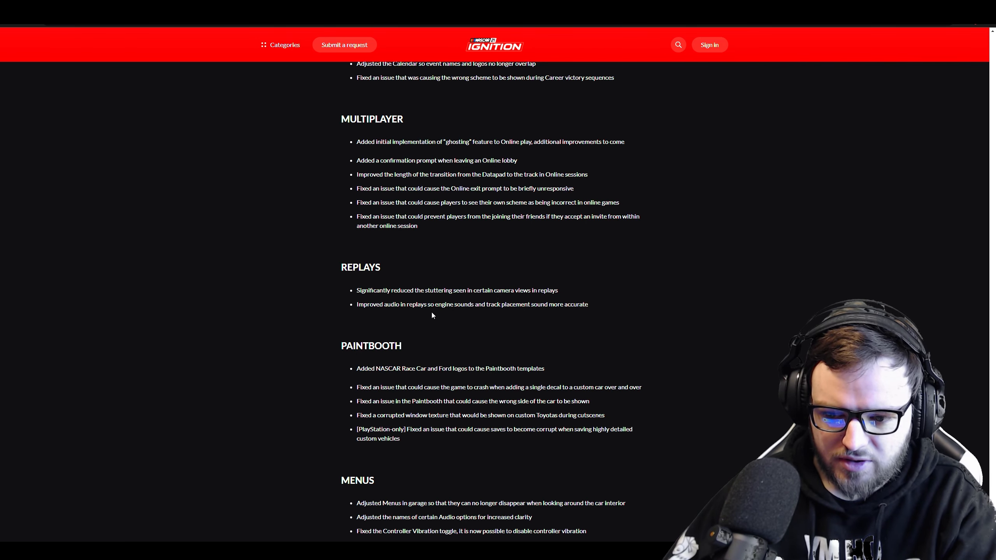
{"action": "mouse_move", "coordinate": [502, 345]}
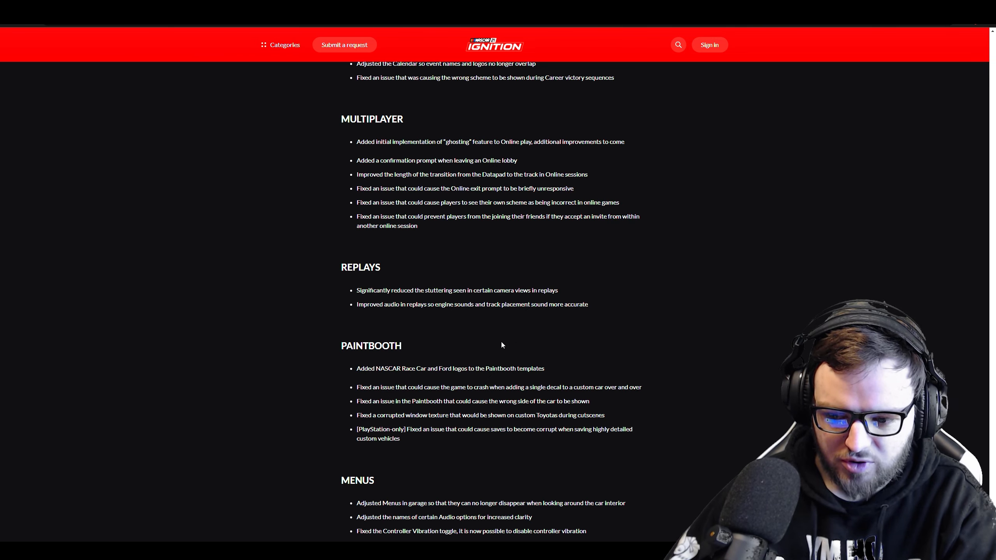
- Scroll to Localization, then back to the AI and Wear & Damage sections
{"action": "scroll", "scroll_direction": "down", "scroll_amount": 3}
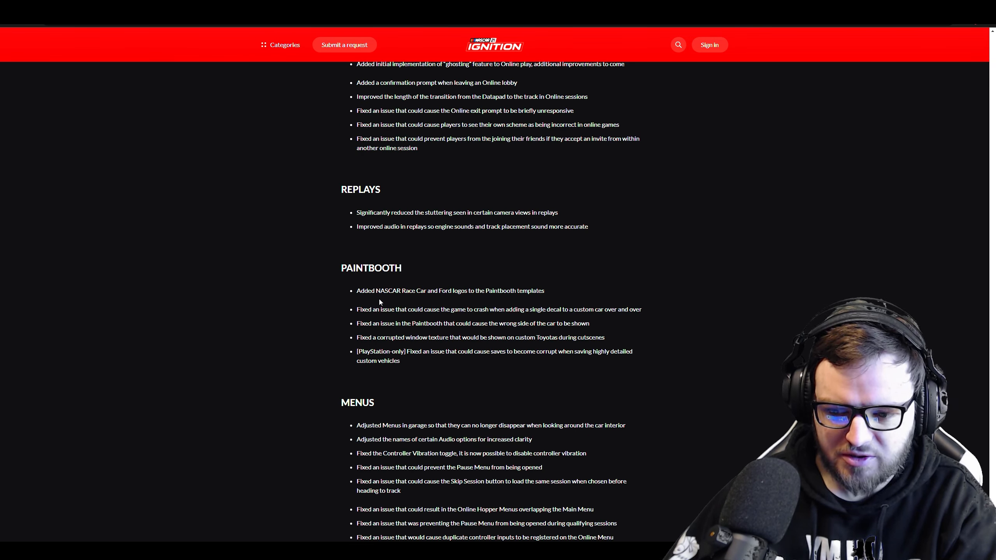
{"action": "scroll", "scroll_direction": "down", "scroll_amount": 3}
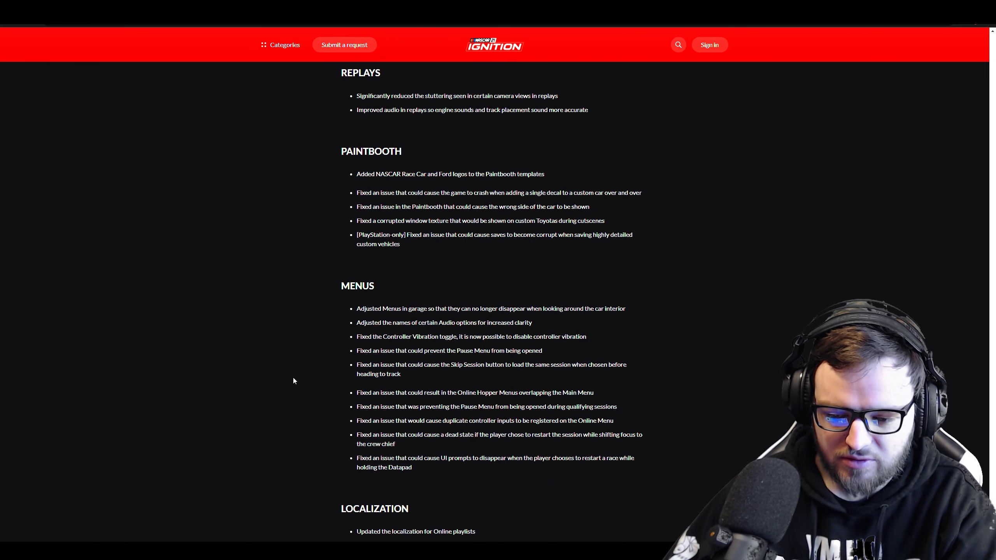
{"action": "scroll", "scroll_direction": "down", "scroll_amount": 3}
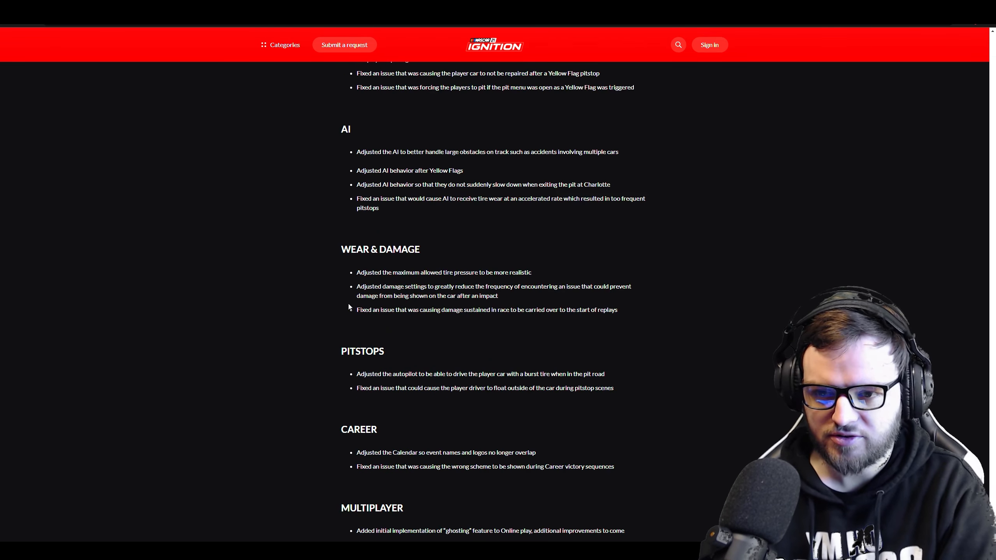
- Scroll up to the 1.2.5.0 title header with versions and release dates
{"action": "scroll", "scroll_direction": "up", "scroll_amount": 3}
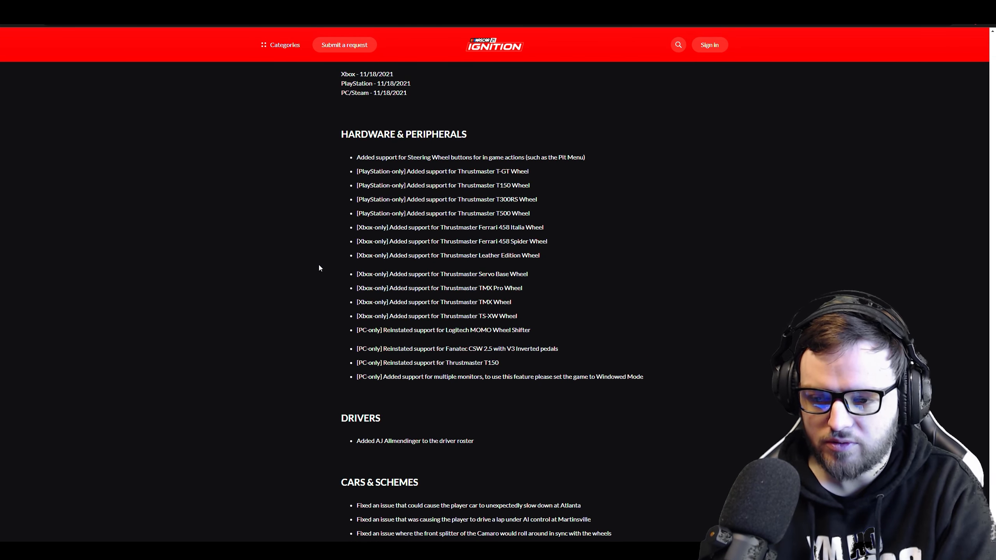
{"action": "scroll", "scroll_direction": "up", "scroll_amount": 3}
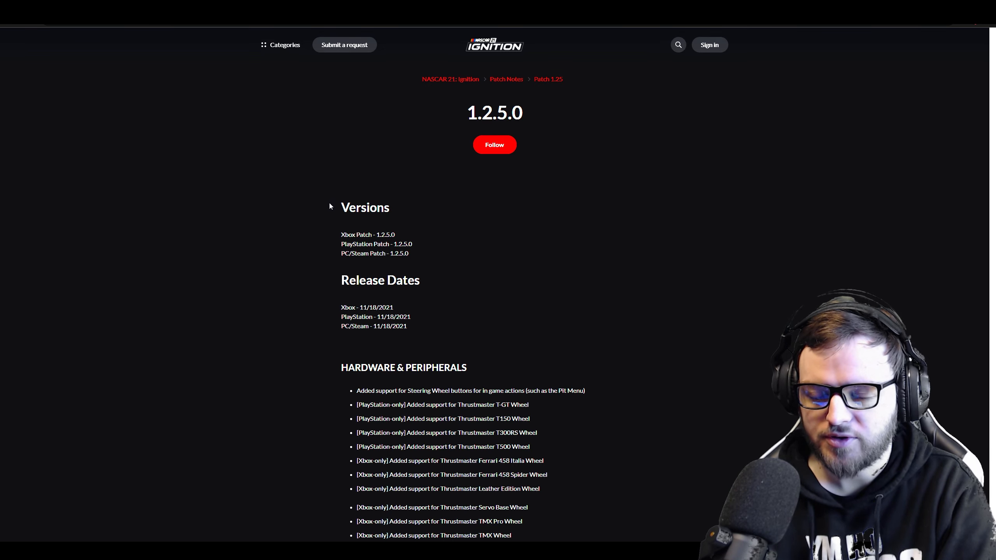
{"action": "mouse_move", "coordinate": [305, 214]}
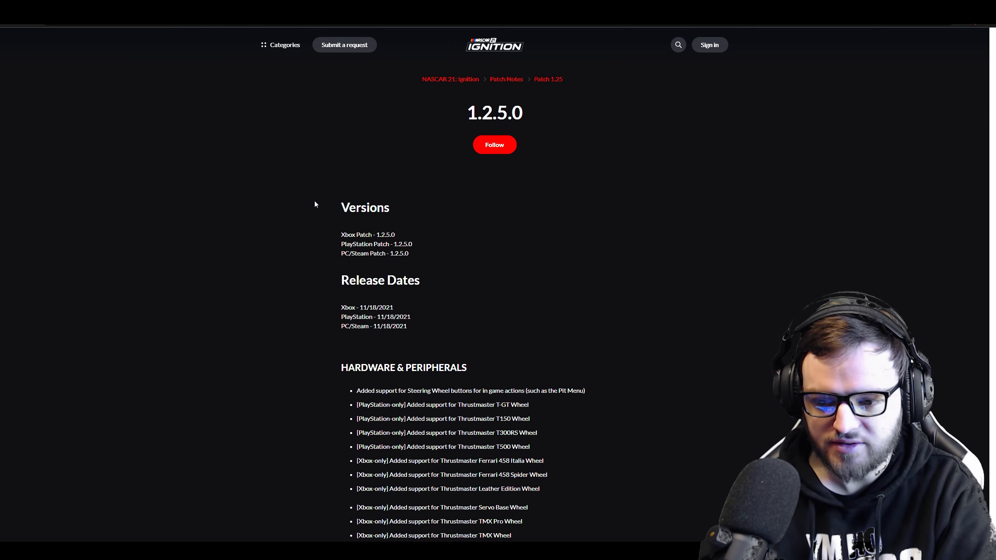
{"action": "mouse_move", "coordinate": [319, 245]}
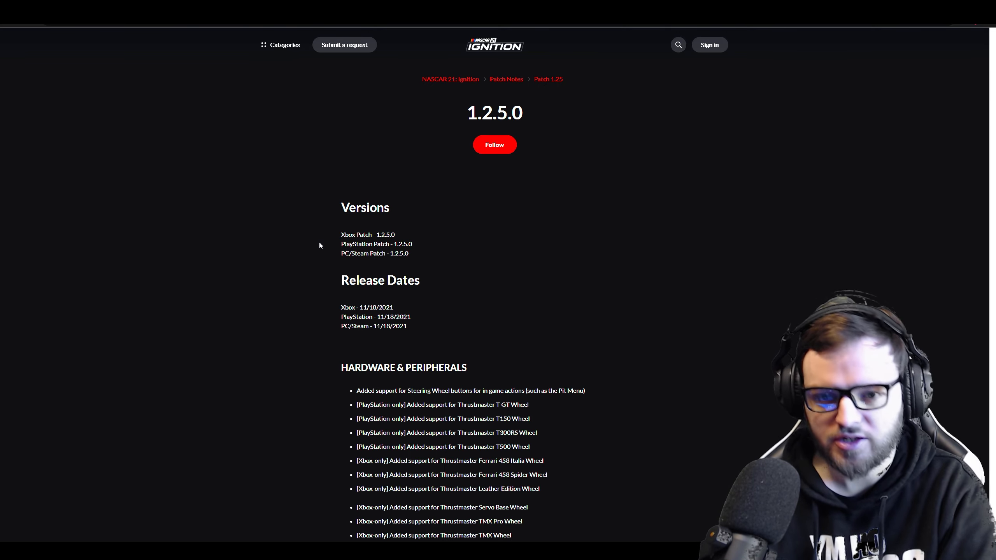
{"action": "mouse_move", "coordinate": [248, 324]}
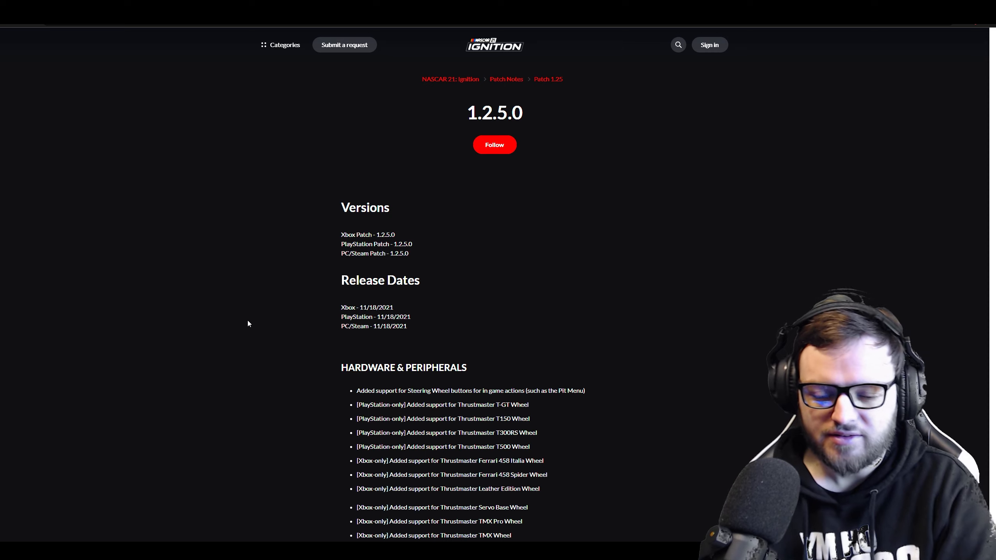
{"action": "mouse_move", "coordinate": [243, 384]}
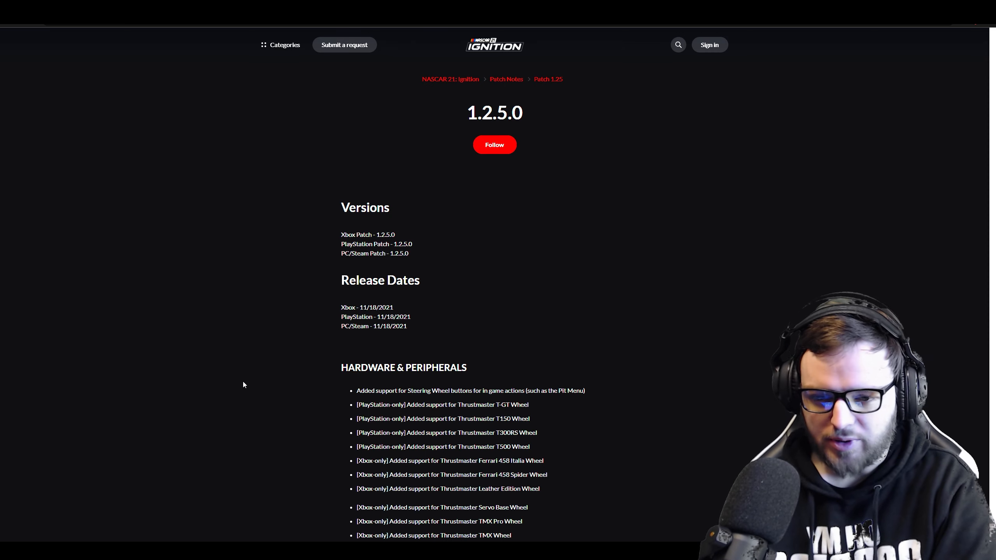
{"action": "mouse_move", "coordinate": [430, 176]}
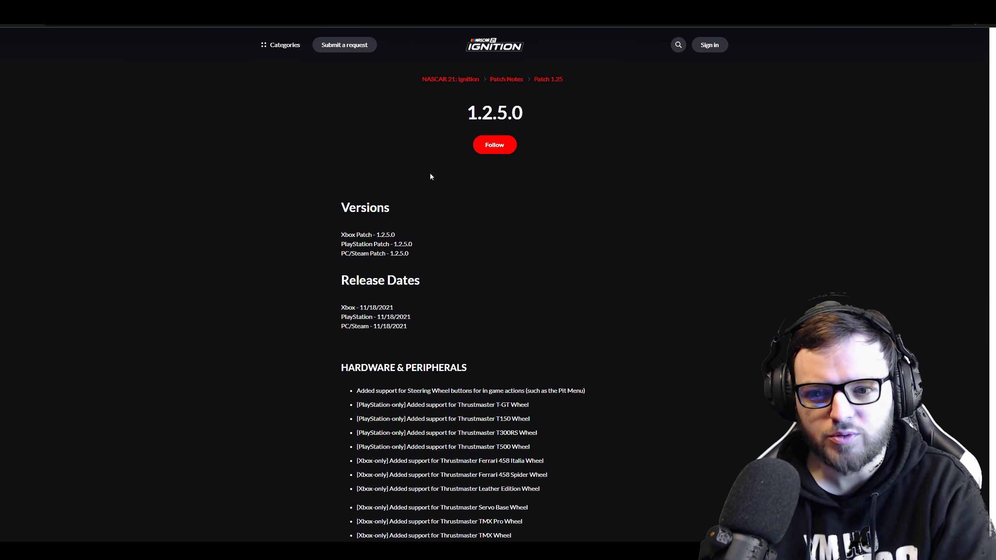
{"action": "mouse_move", "coordinate": [354, 173]}
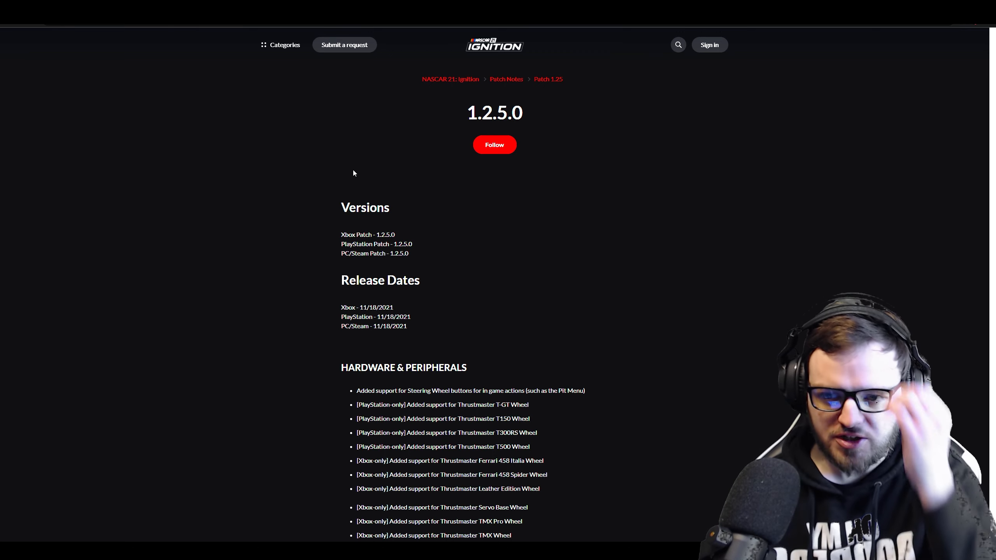
{"action": "mouse_move", "coordinate": [537, 242]}
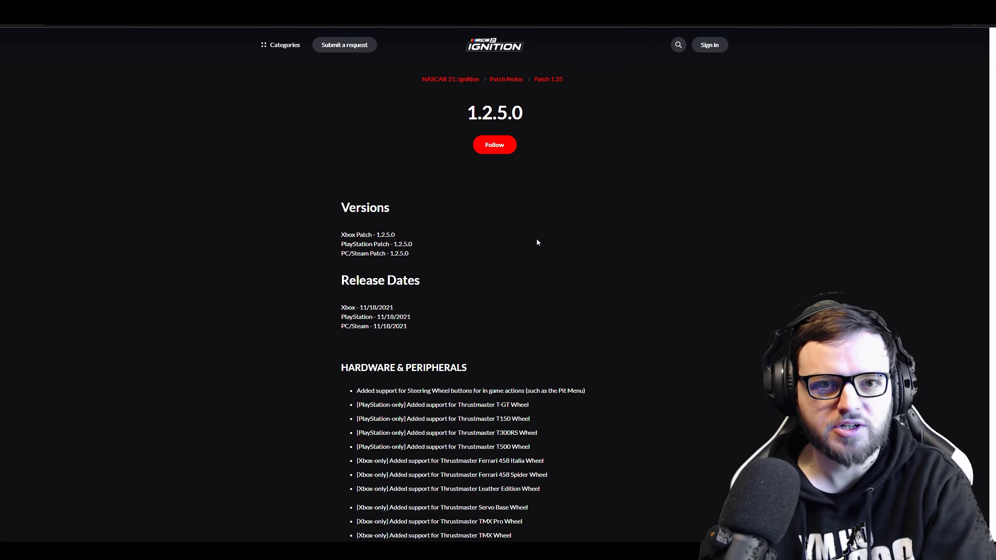